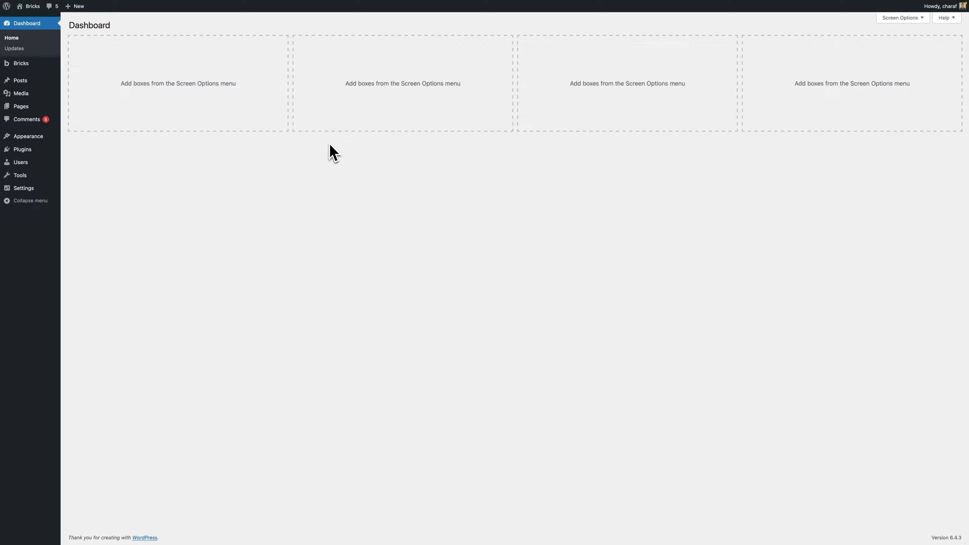
pyautogui.moveTo(462, 236)
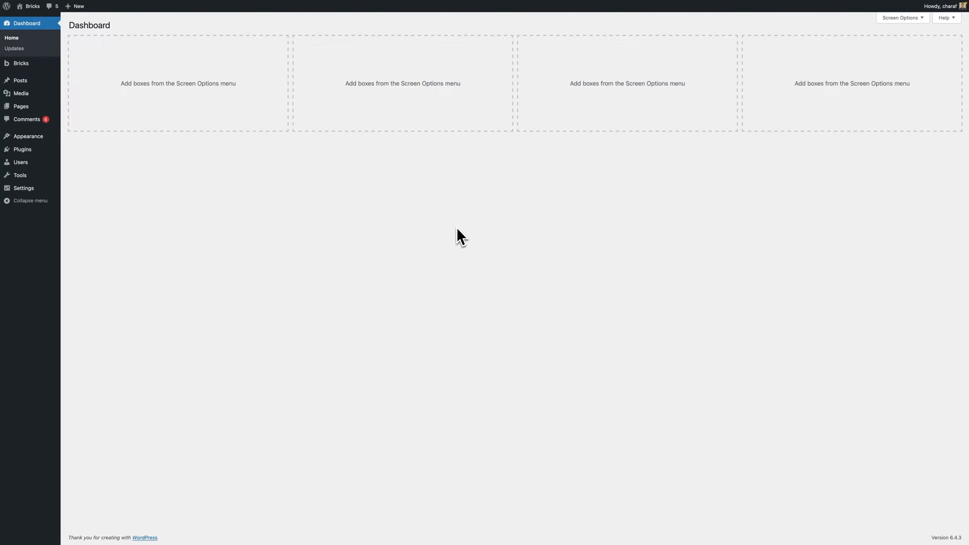
pyautogui.moveTo(20, 63)
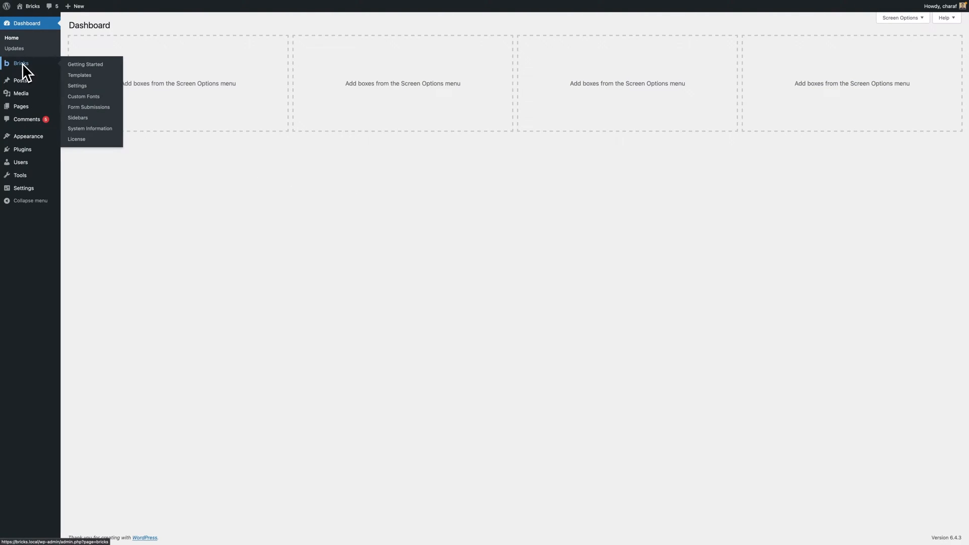
# Open Bricks Settings and go to the Custom code tab
pyautogui.click(76, 86)
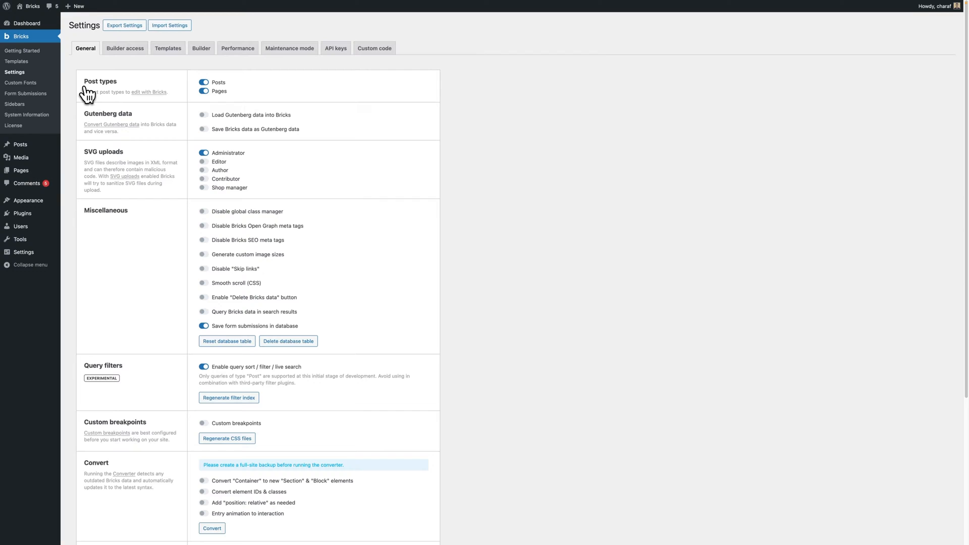
pyautogui.moveTo(374, 49)
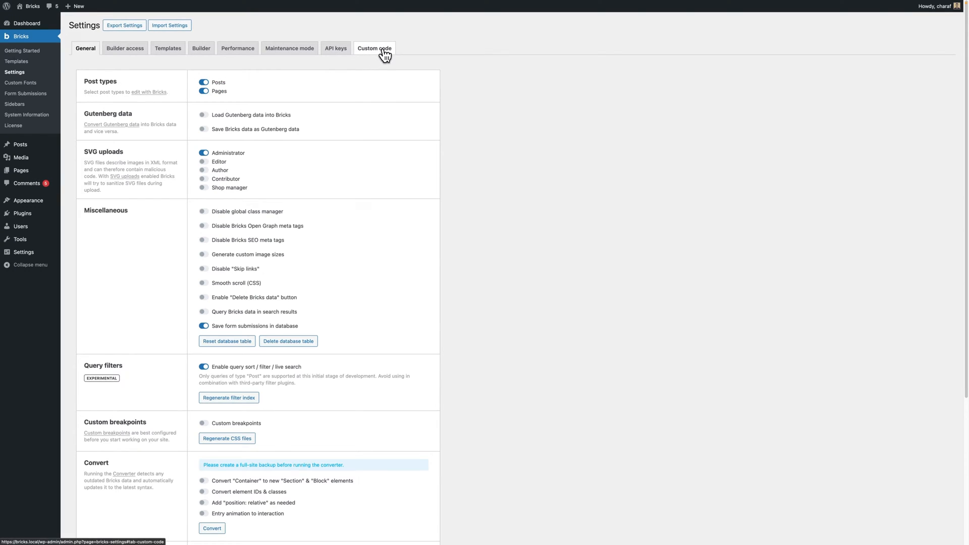
pyautogui.click(374, 49)
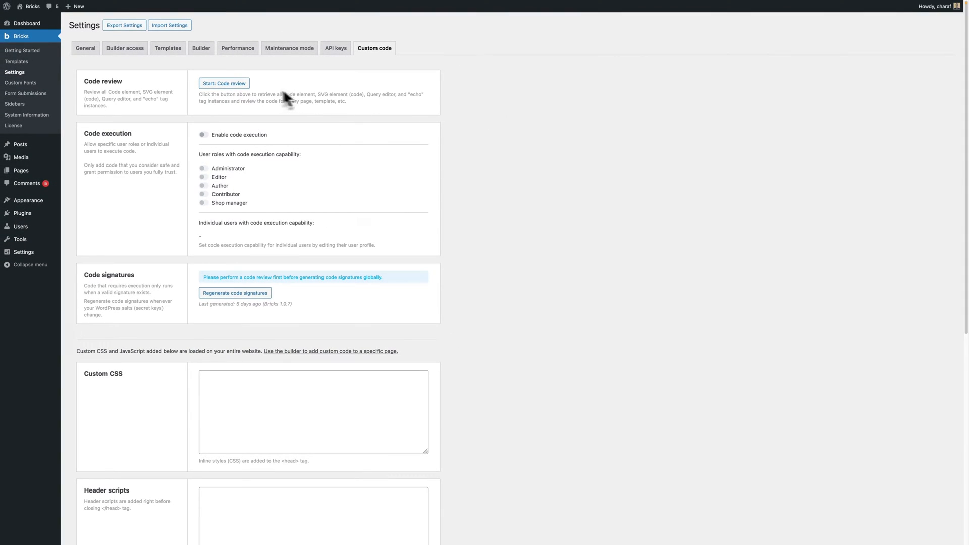
# Run the site-wide code review, page through the results, then show all instances
pyautogui.click(223, 84)
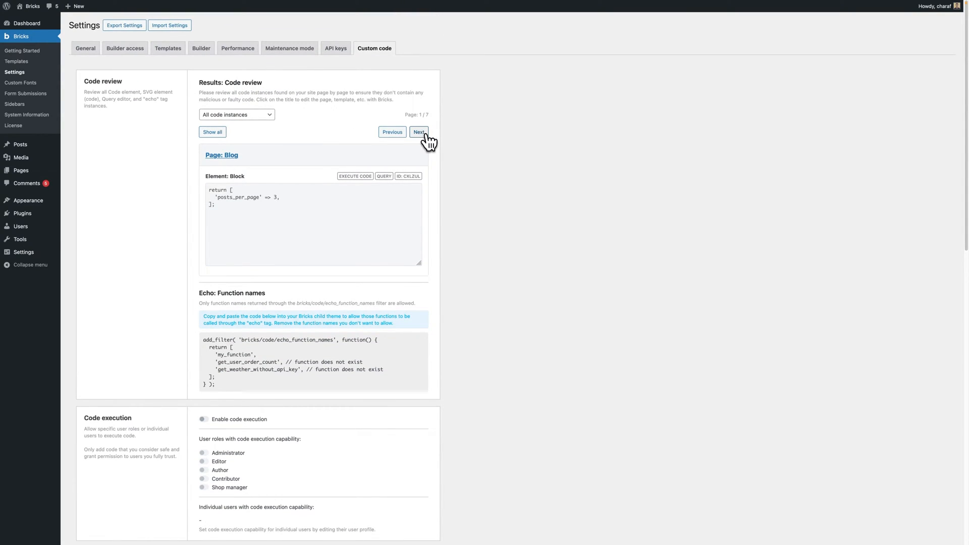
pyautogui.click(419, 132)
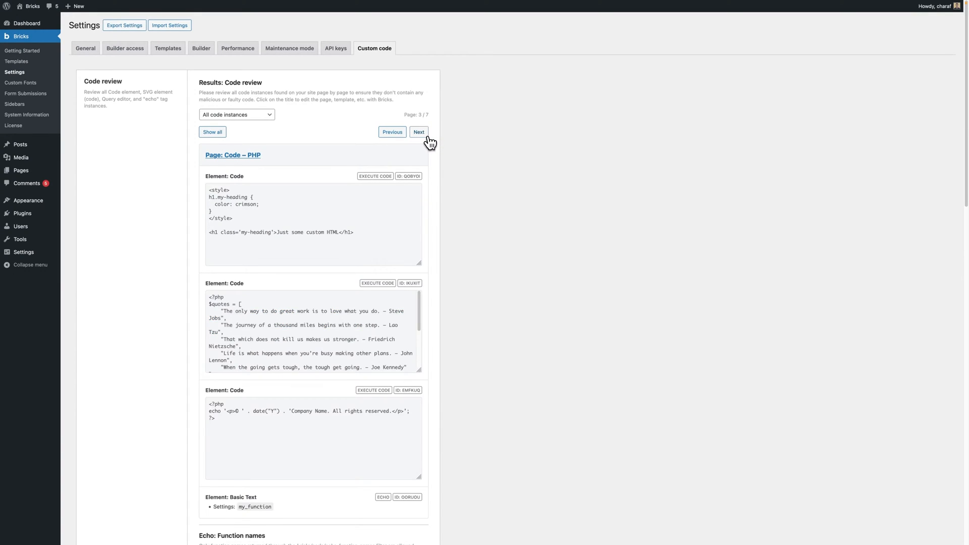
pyautogui.click(419, 132)
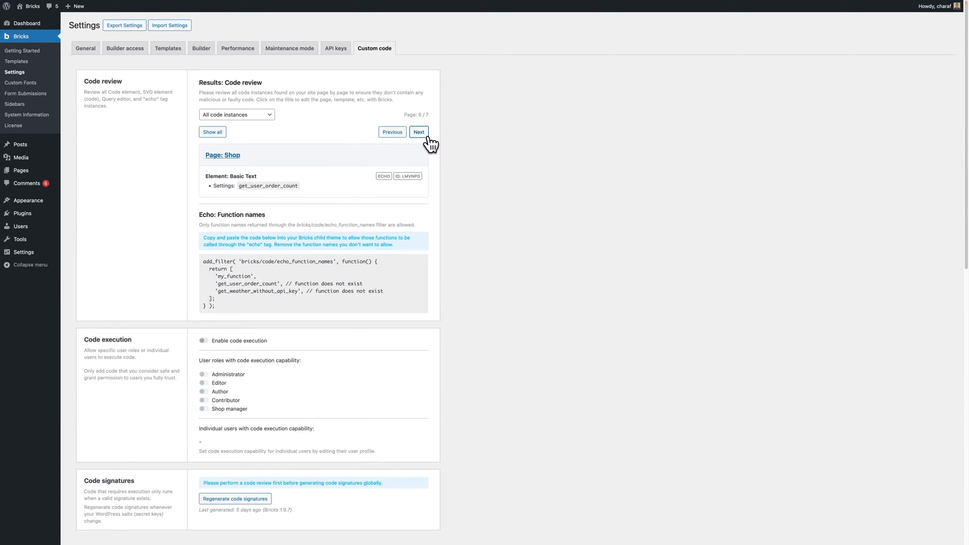
pyautogui.click(237, 115)
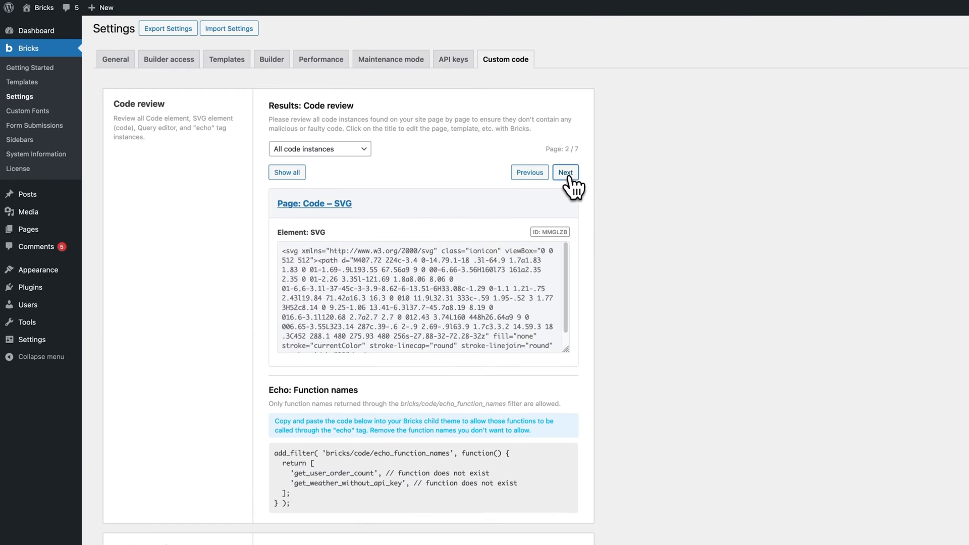
pyautogui.click(287, 173)
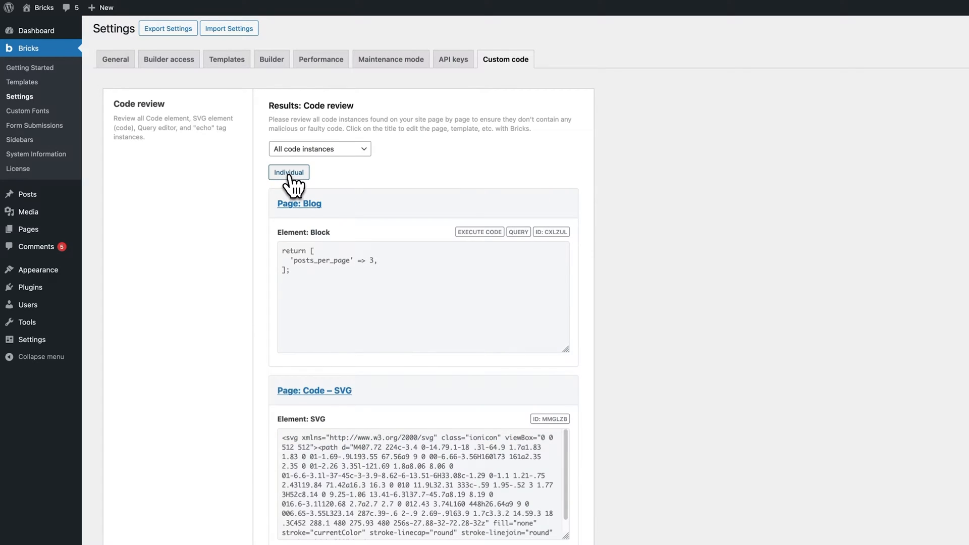
pyautogui.scroll(-3)
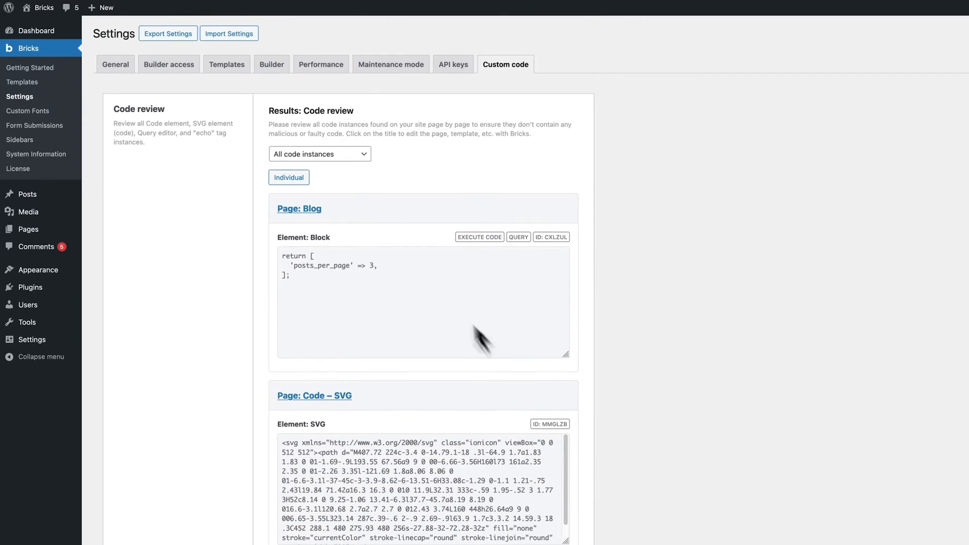
# Filter the code review results to Code (Elements), then to Echo tags (DD)
pyautogui.click(320, 153)
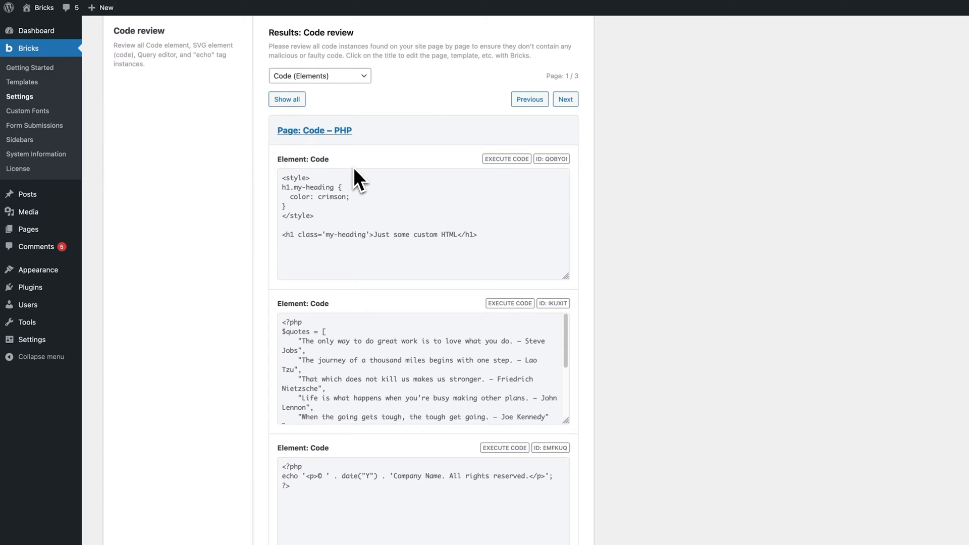
pyautogui.click(320, 75)
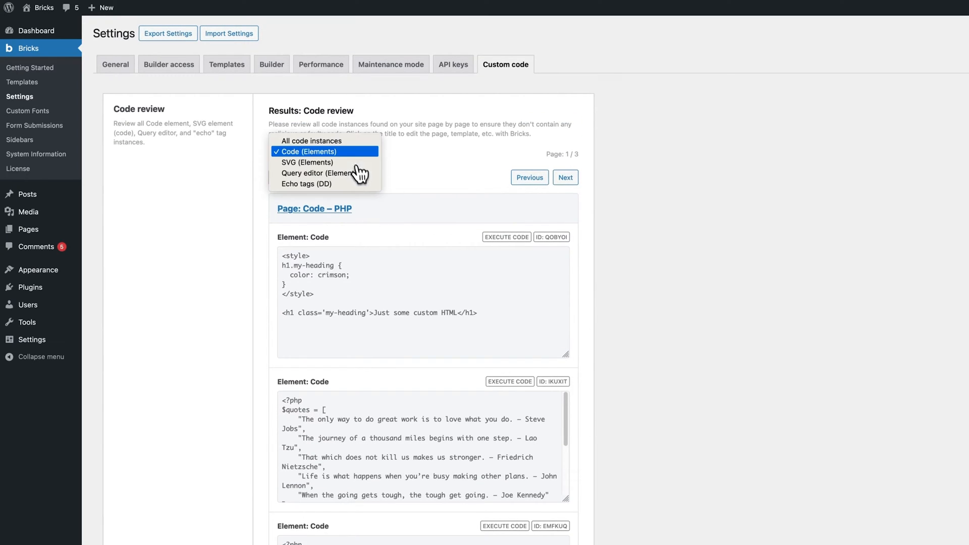
pyautogui.click(306, 184)
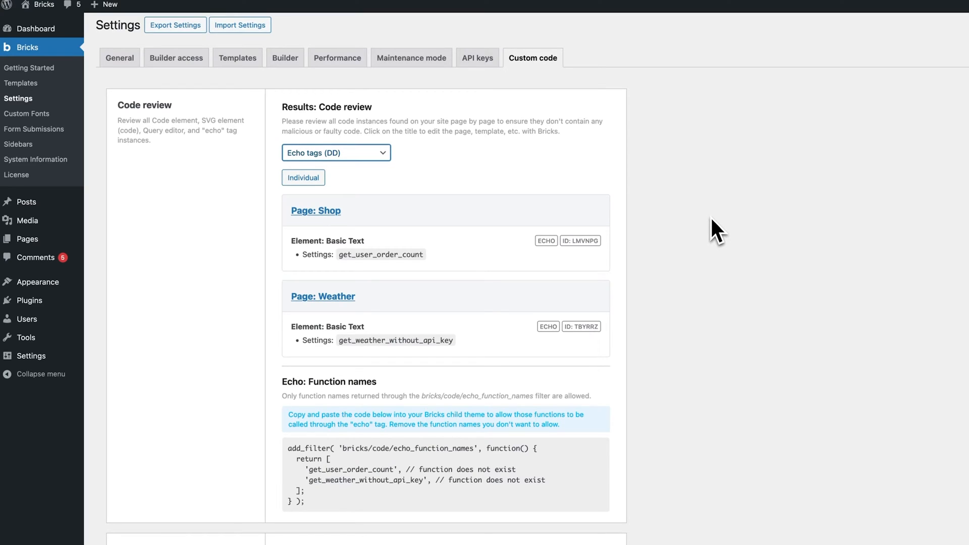
pyautogui.moveTo(769, 224)
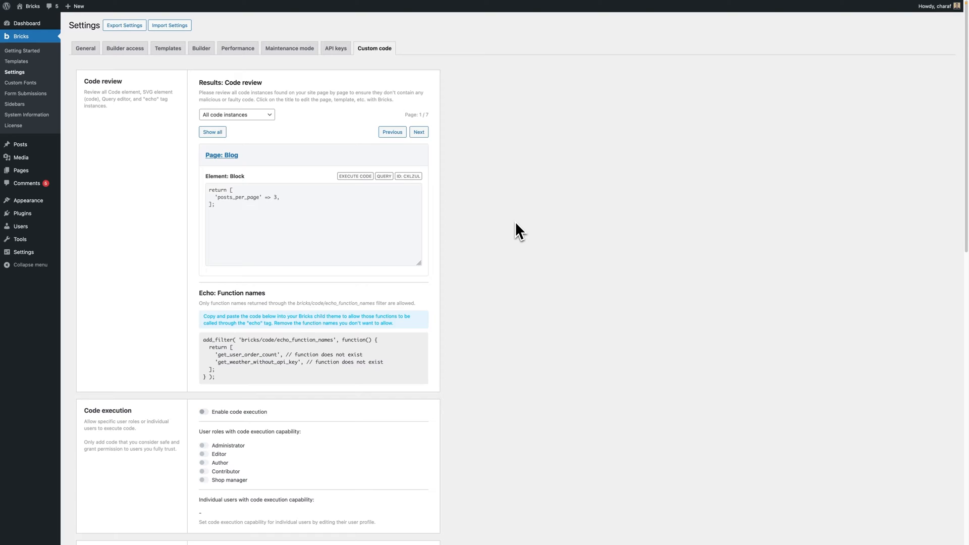
pyautogui.moveTo(431, 240)
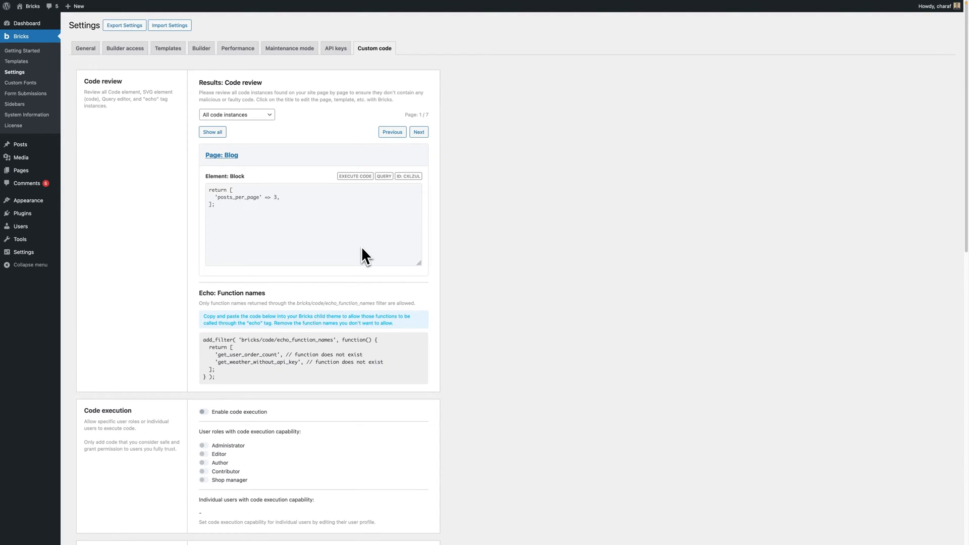
# Enable code execution and grant the Administrator role code execution capability
pyautogui.scroll(-3)
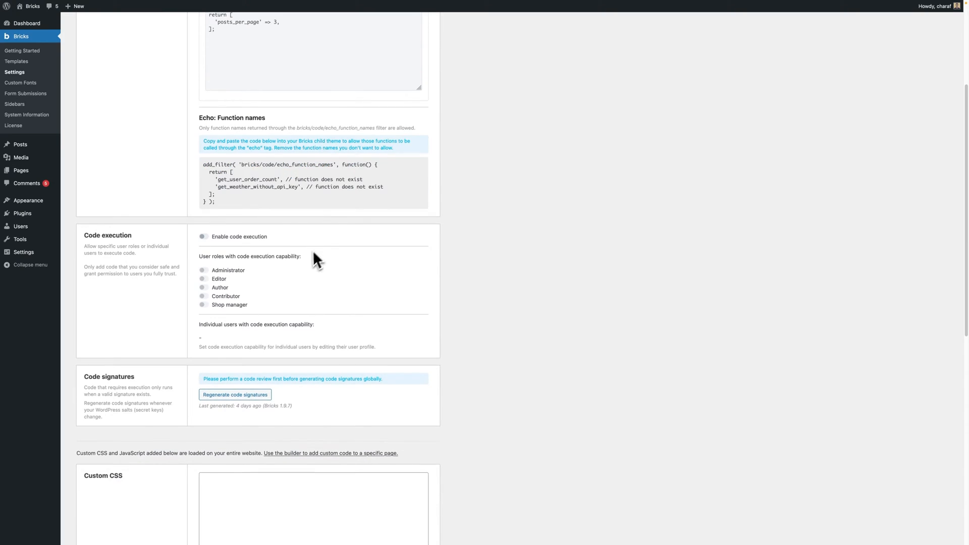
pyautogui.click(203, 237)
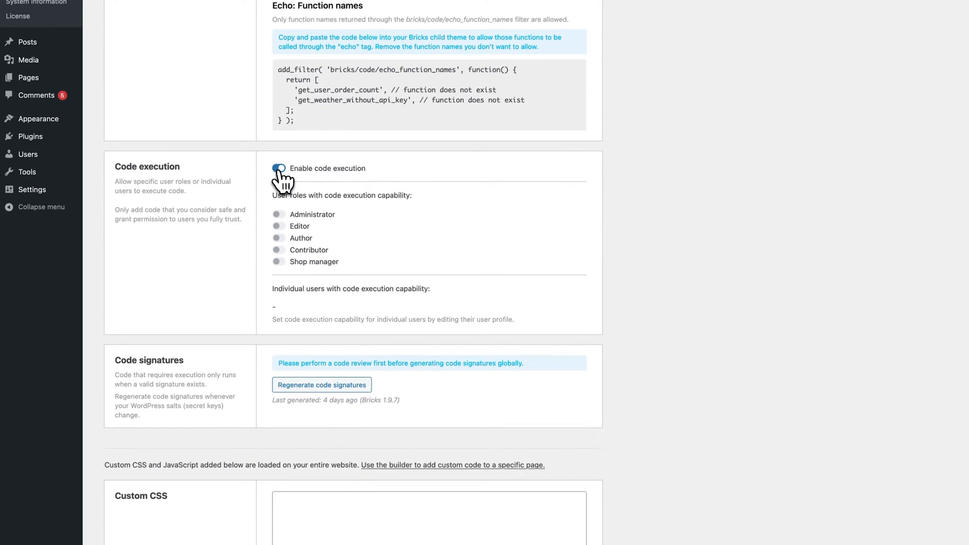
pyautogui.click(279, 168)
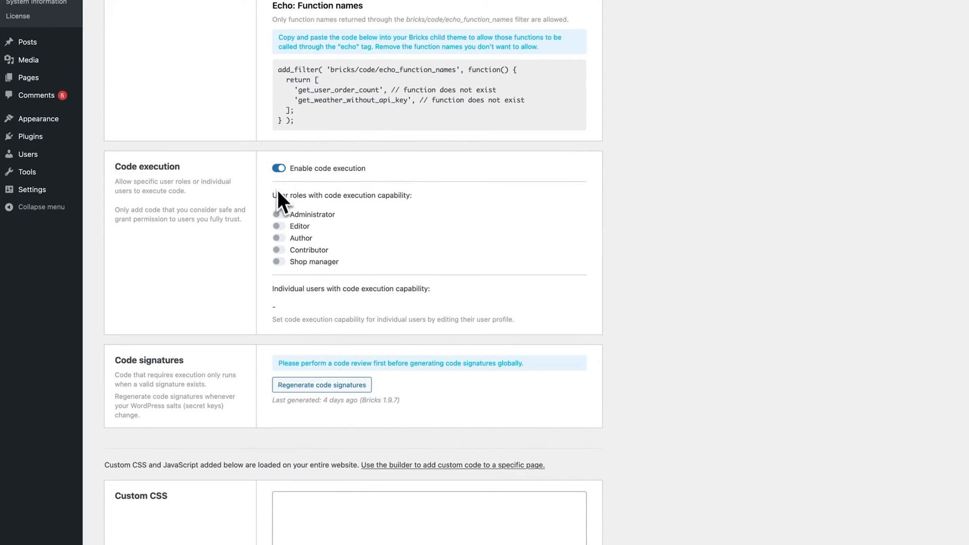
pyautogui.scroll(-3)
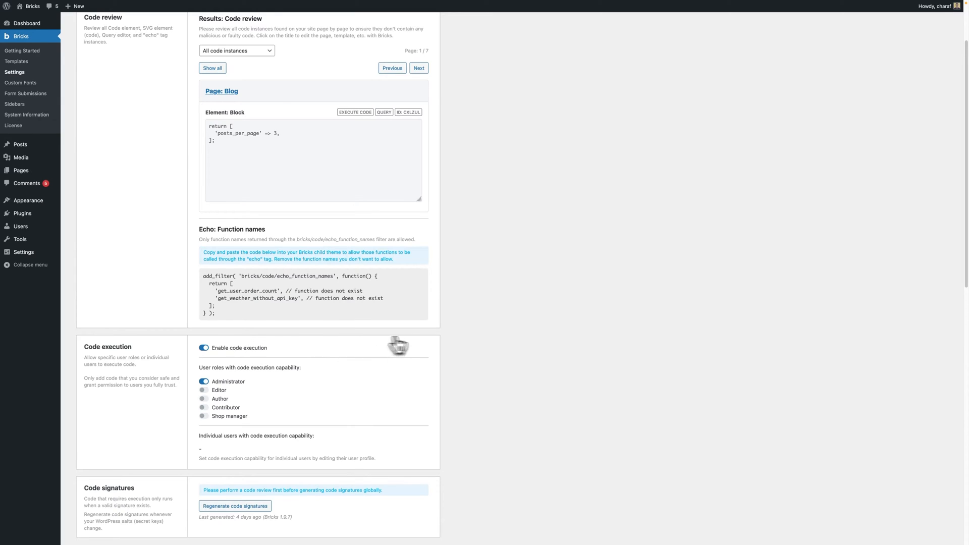
# Regenerate the code signatures from the Code signatures section
pyautogui.scroll(-3)
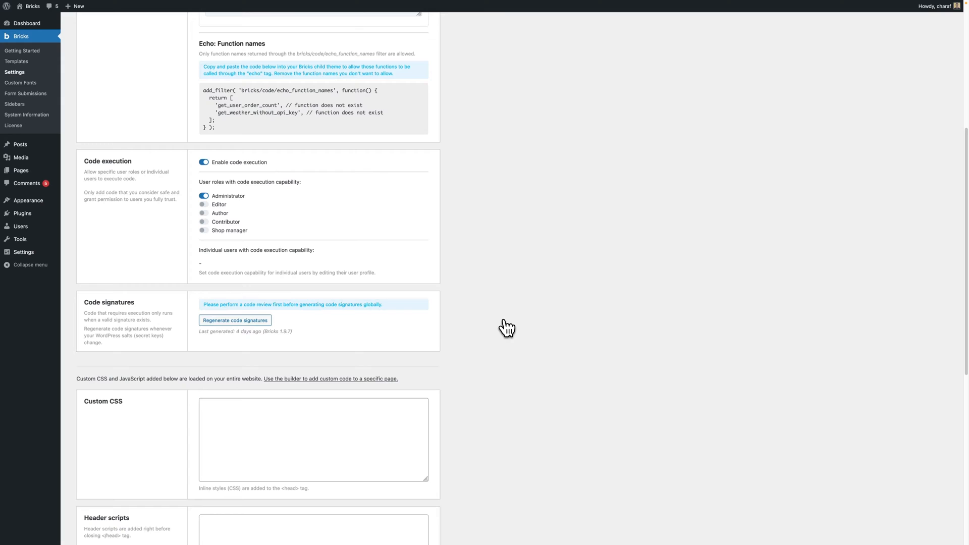
pyautogui.moveTo(246, 338)
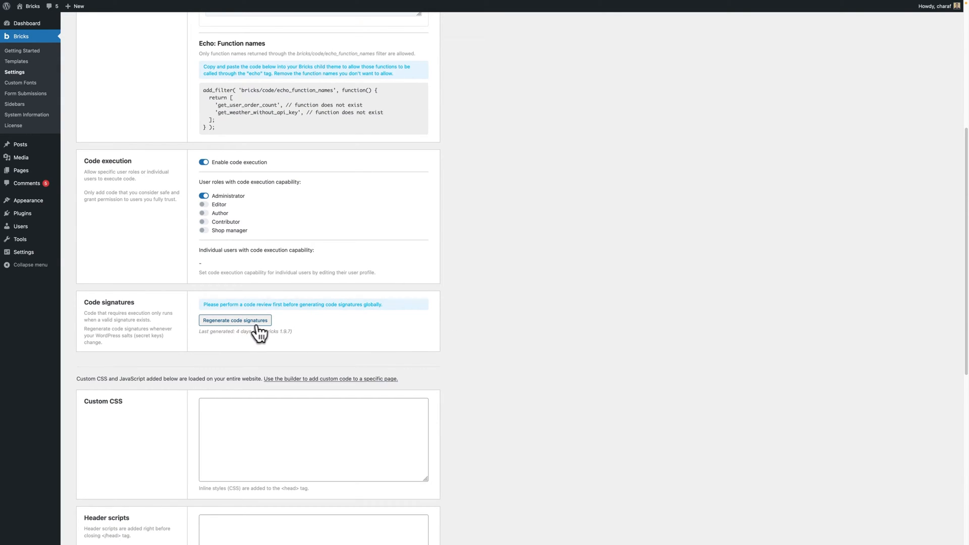
pyautogui.click(235, 320)
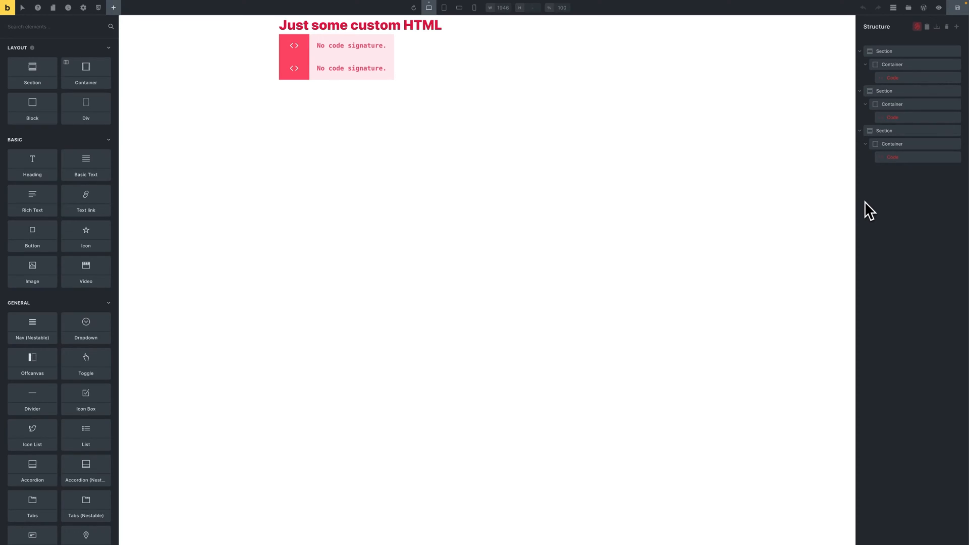
pyautogui.moveTo(845, 207)
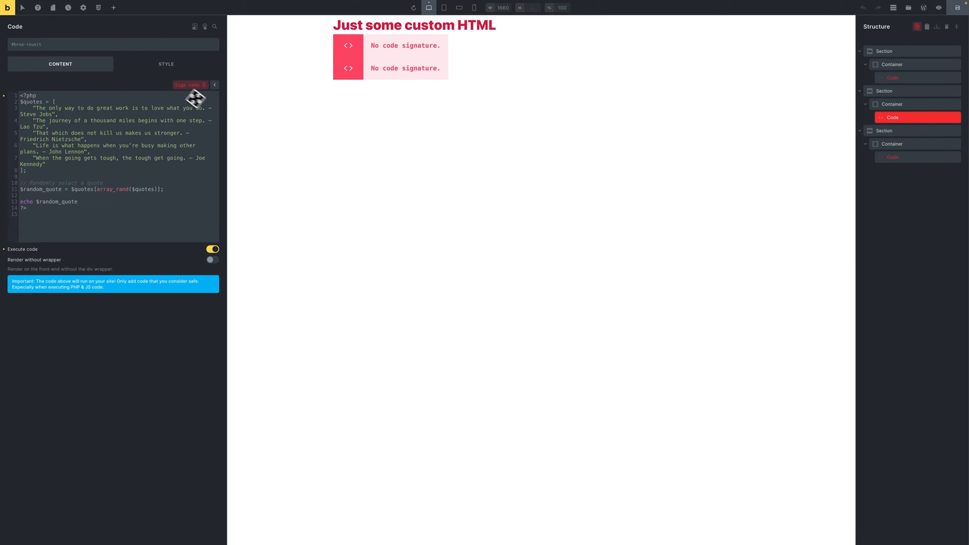
pyautogui.moveTo(189, 85)
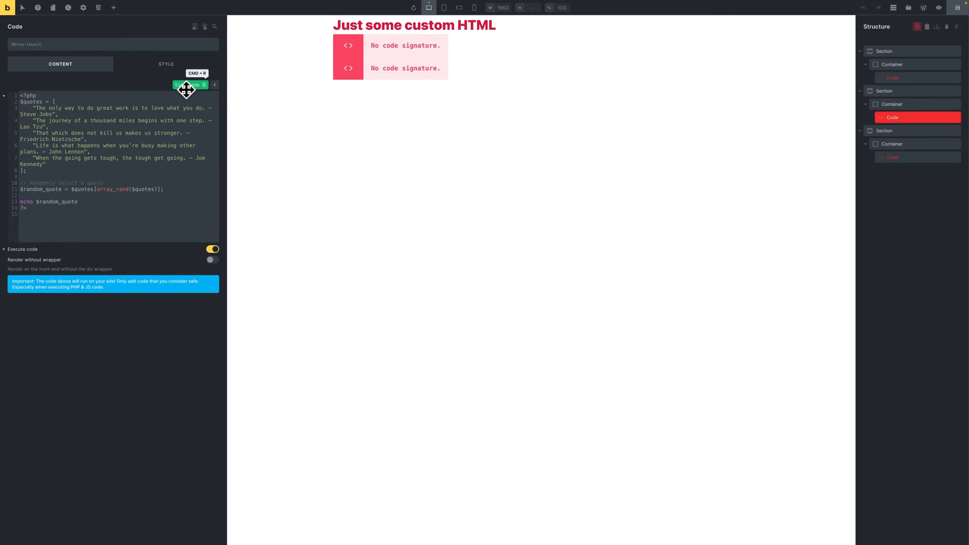
# Sign the PHP quote code element, then review the remaining unsigned code elements
pyautogui.click(188, 85)
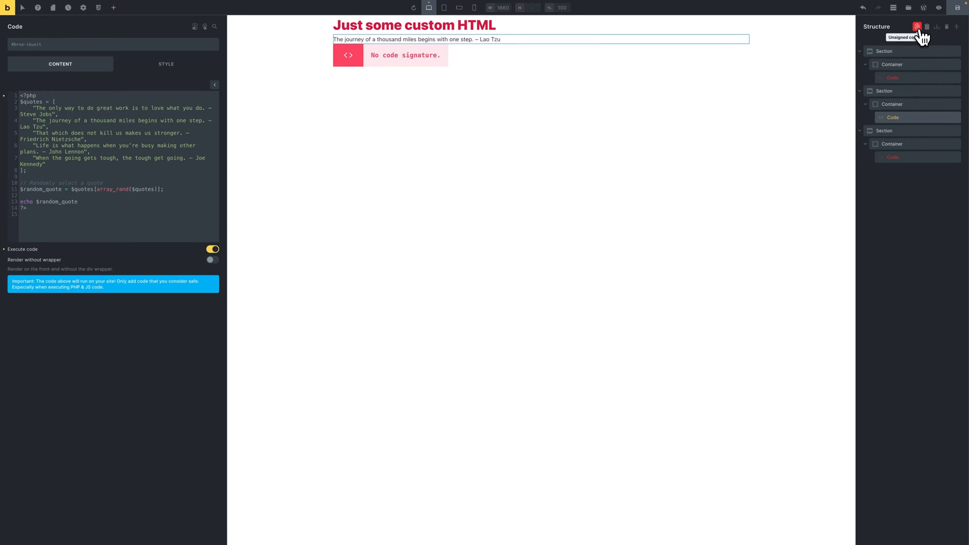
pyautogui.click(917, 25)
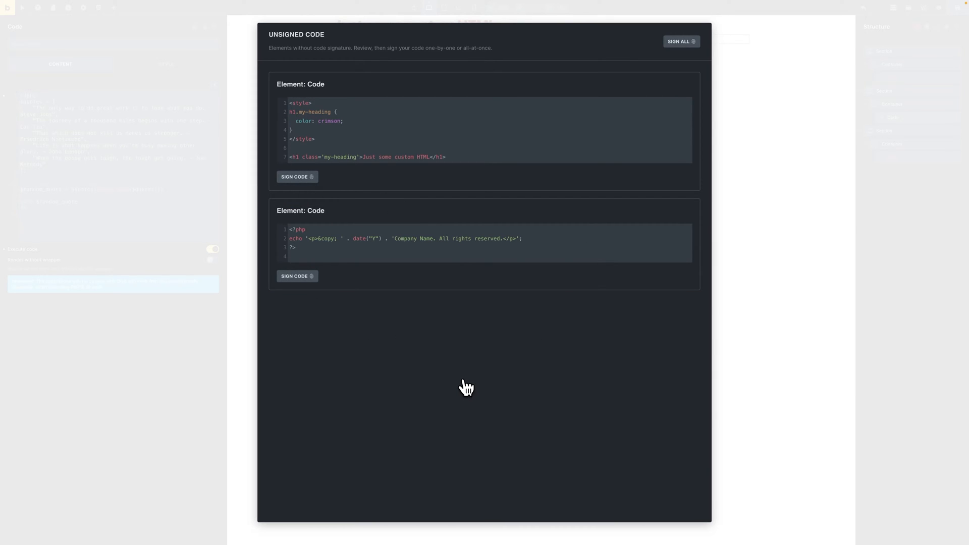
pyautogui.moveTo(356, 335)
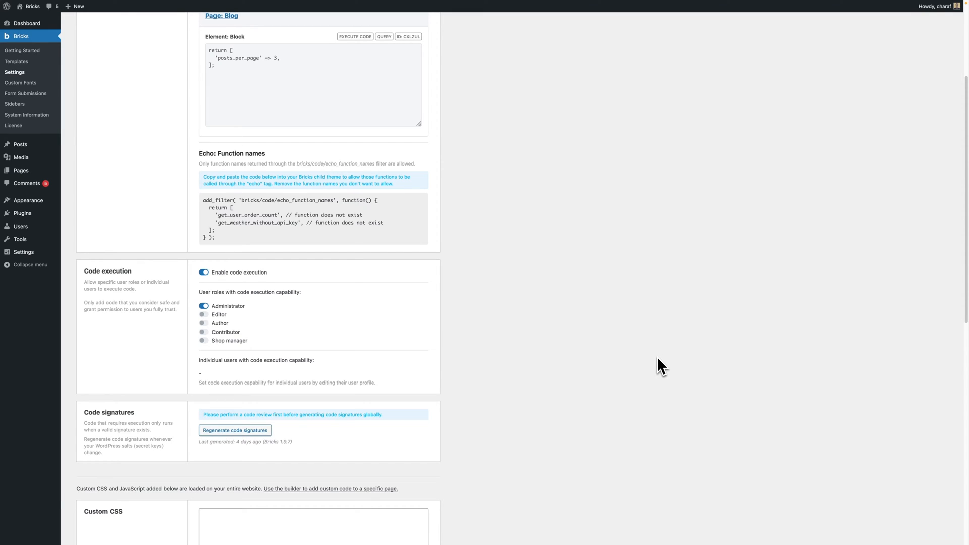
pyautogui.moveTo(655, 369)
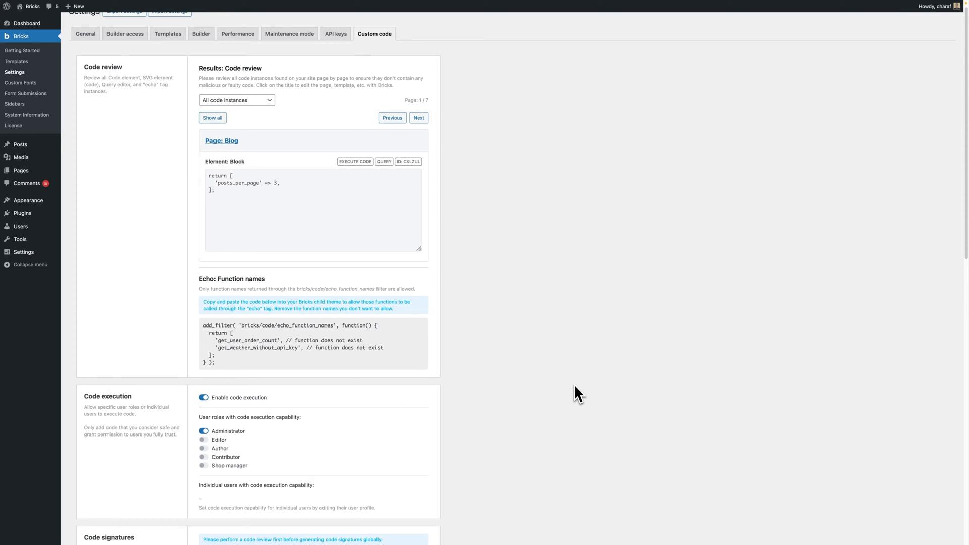
pyautogui.moveTo(332, 354)
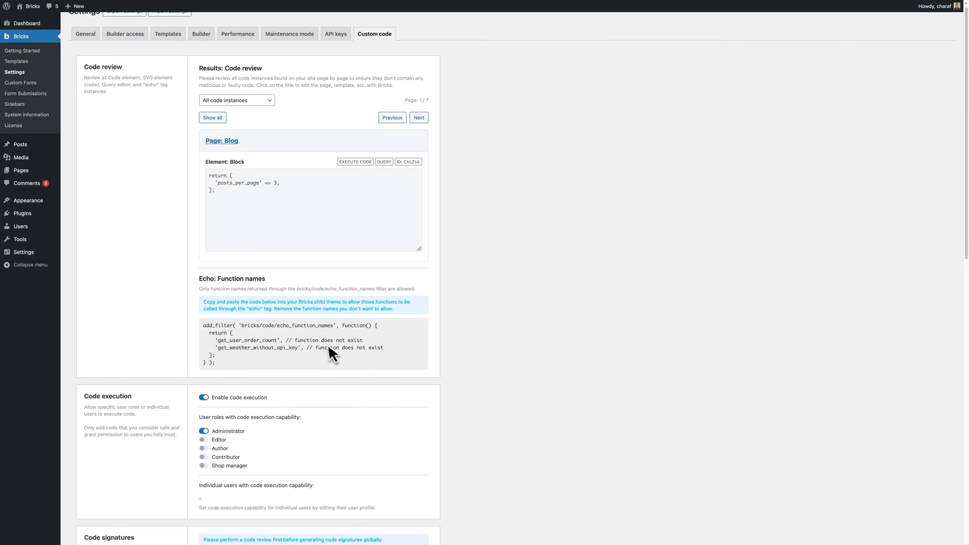
pyautogui.moveTo(274, 337)
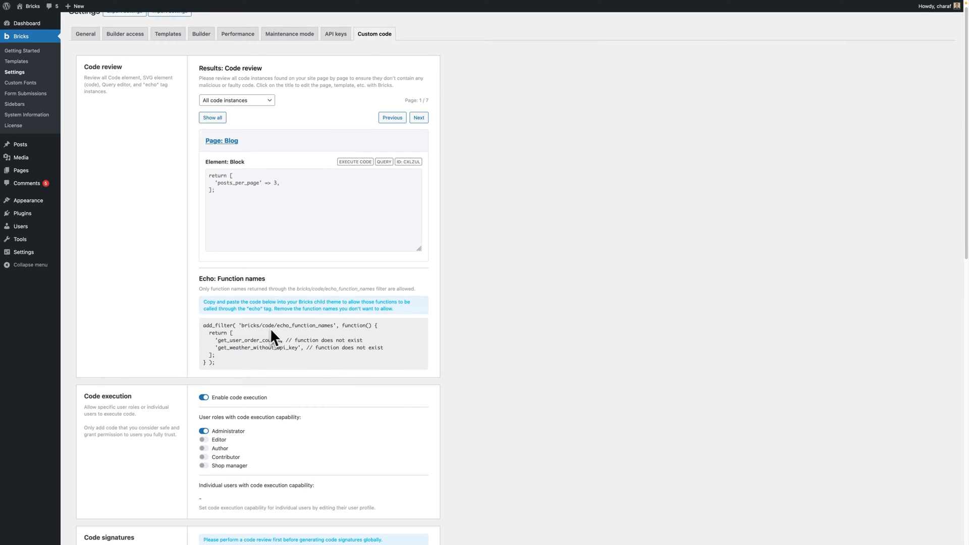
pyautogui.moveTo(350, 345)
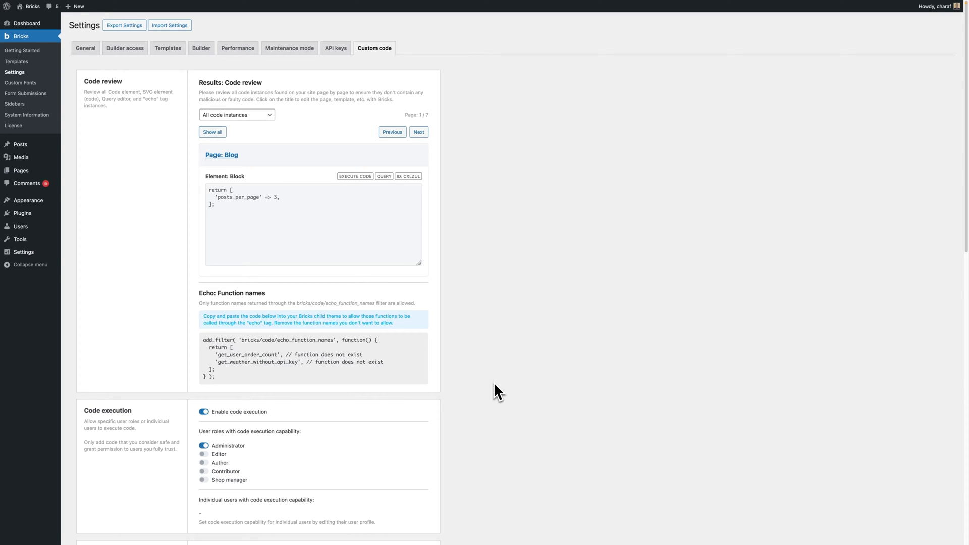
pyautogui.moveTo(510, 429)
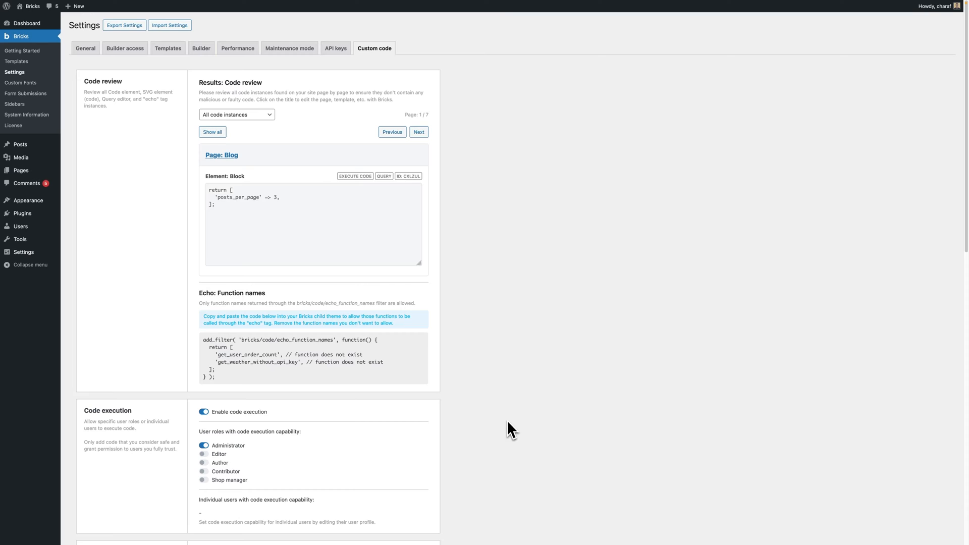
pyautogui.moveTo(474, 391)
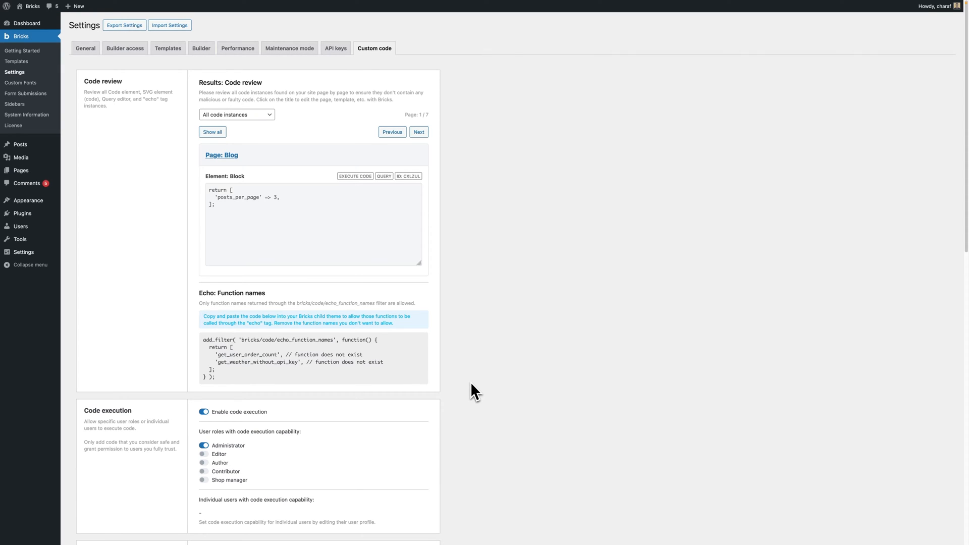
pyautogui.moveTo(405, 363)
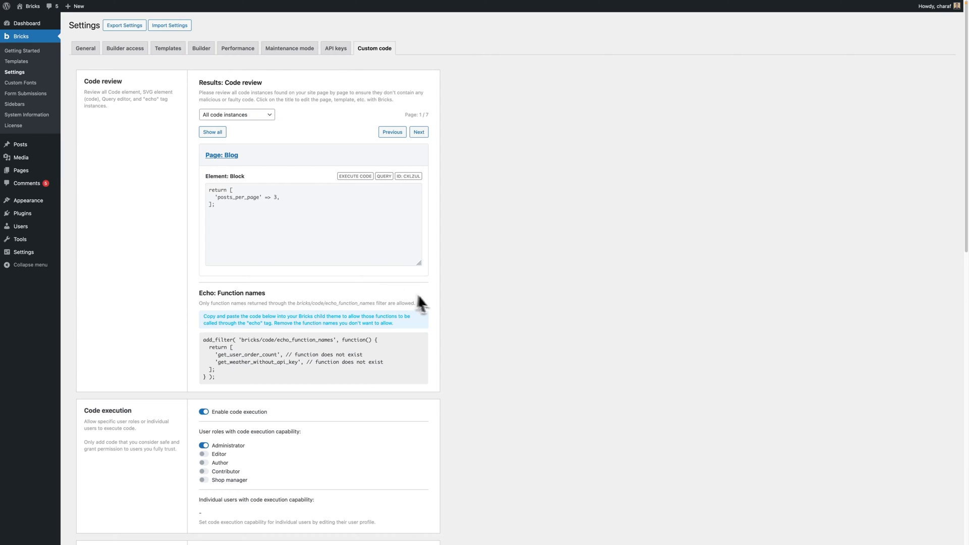
pyautogui.moveTo(408, 381)
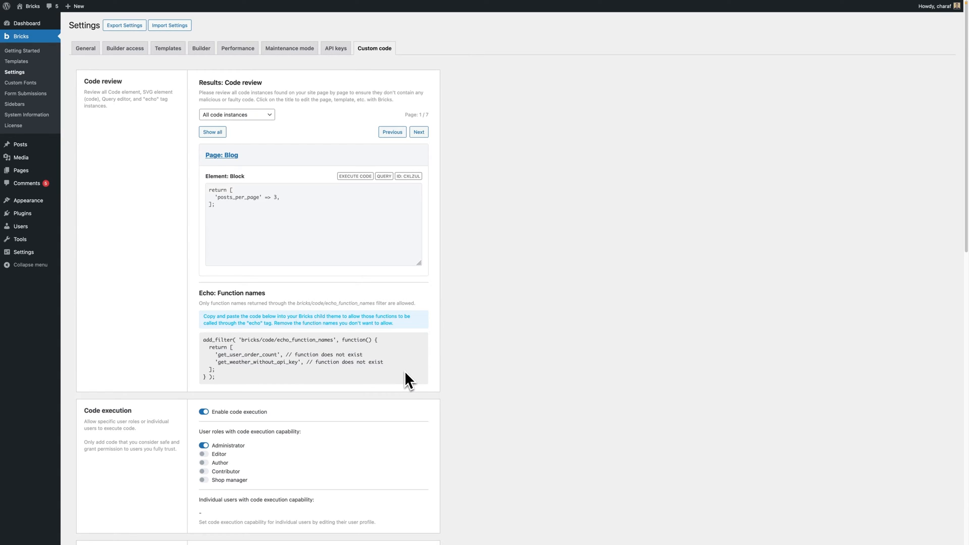
pyautogui.moveTo(292, 378)
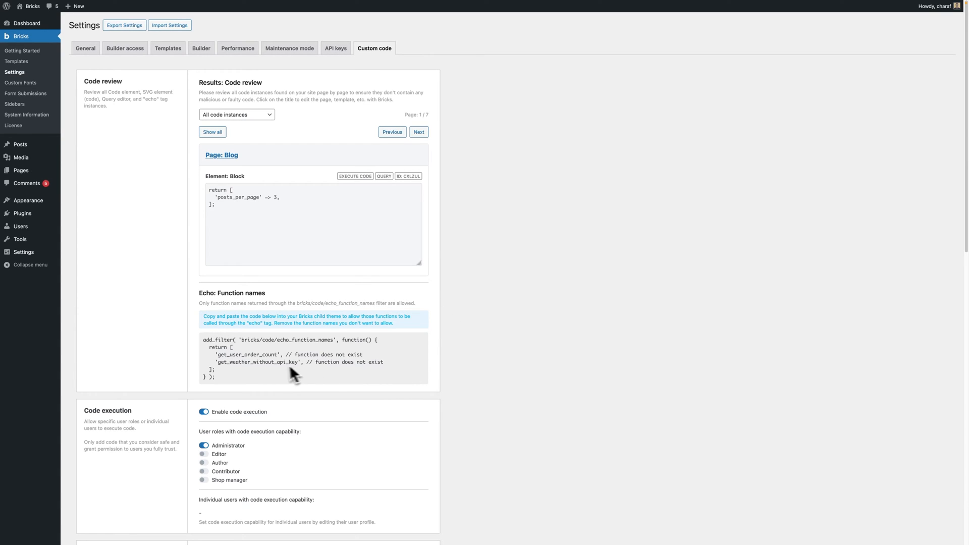
pyautogui.doubleClick(248, 354)
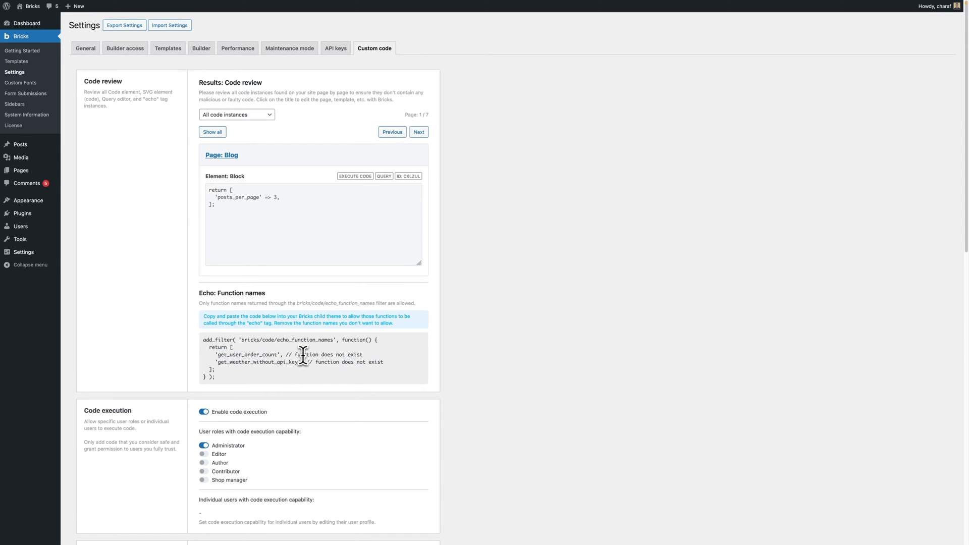
pyautogui.moveTo(369, 361)
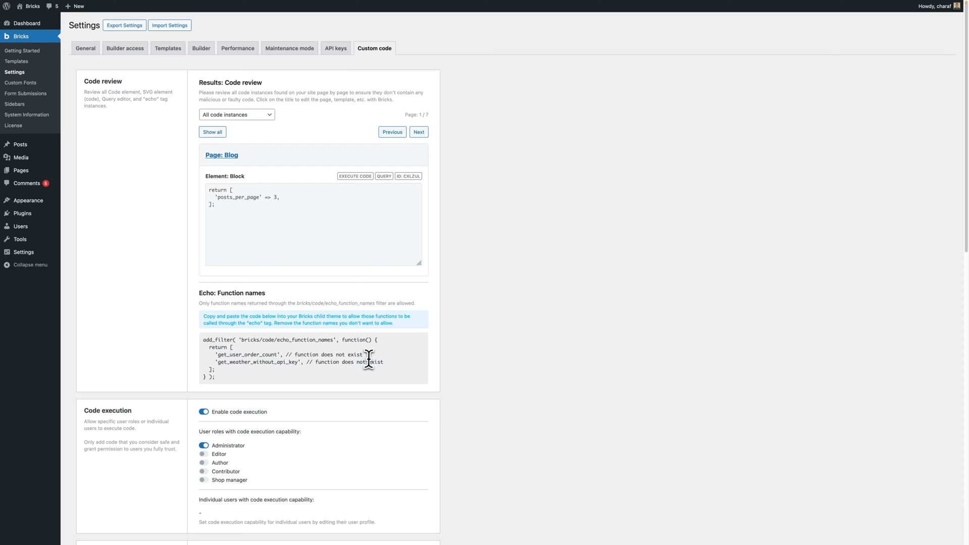
pyautogui.moveTo(366, 357)
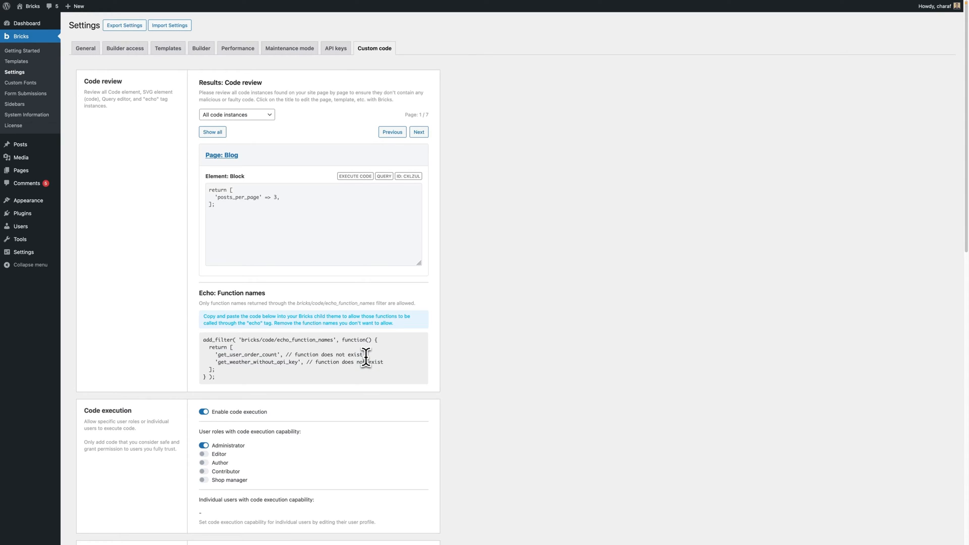
# Add a Basic Text element to the container with text {echo:my_function}
pyautogui.click(221, 155)
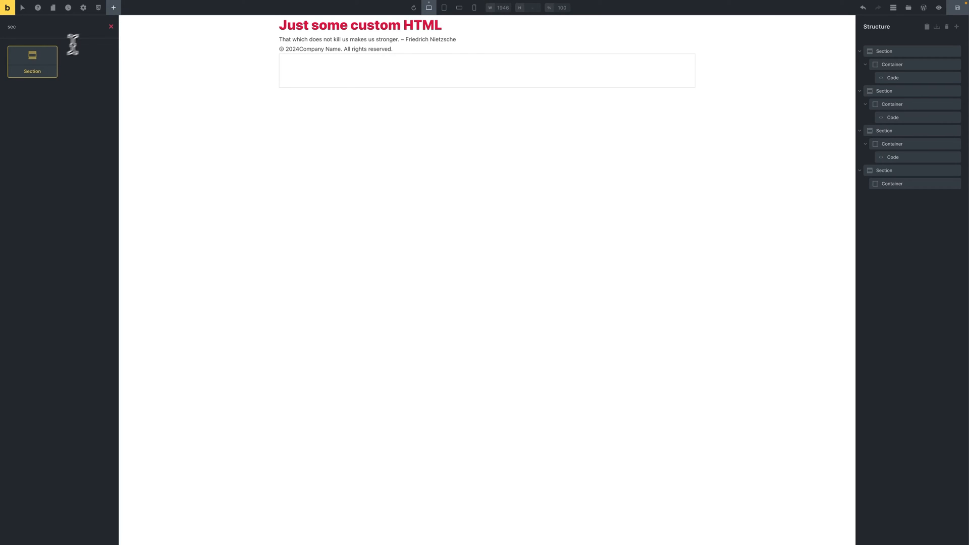
pyautogui.write('bas')
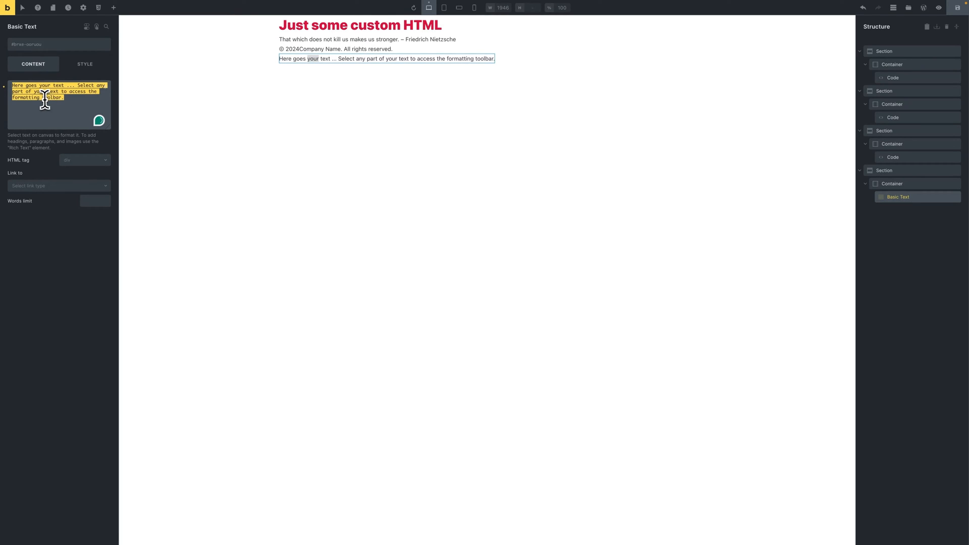
pyautogui.write('Pec')
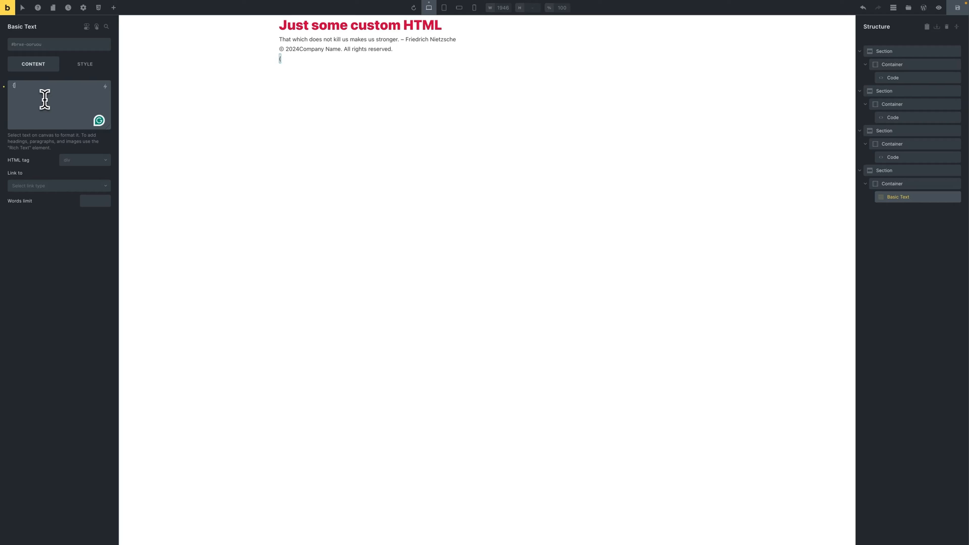
pyautogui.write('{echo:my_function}')
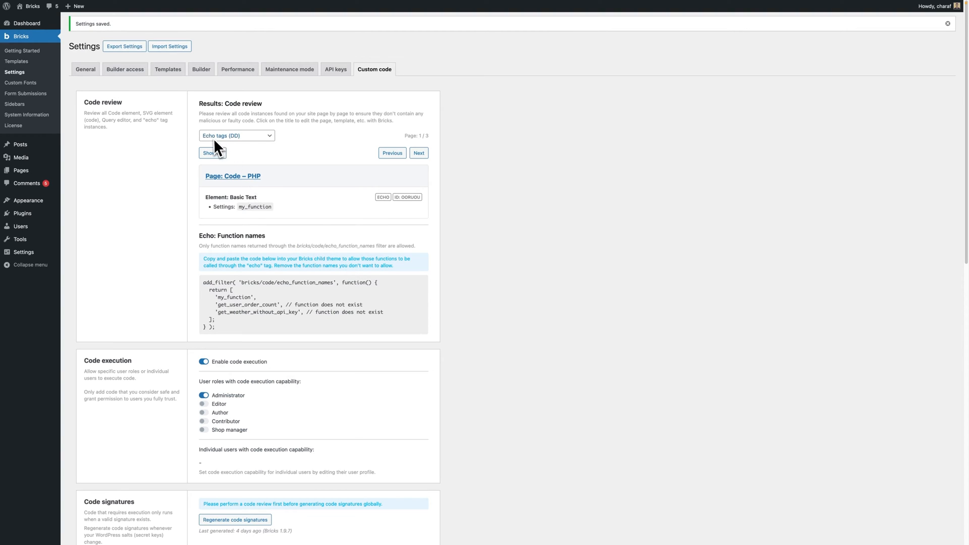
# List all echo tag instances together, then go to the Theme File Editor
pyautogui.click(212, 152)
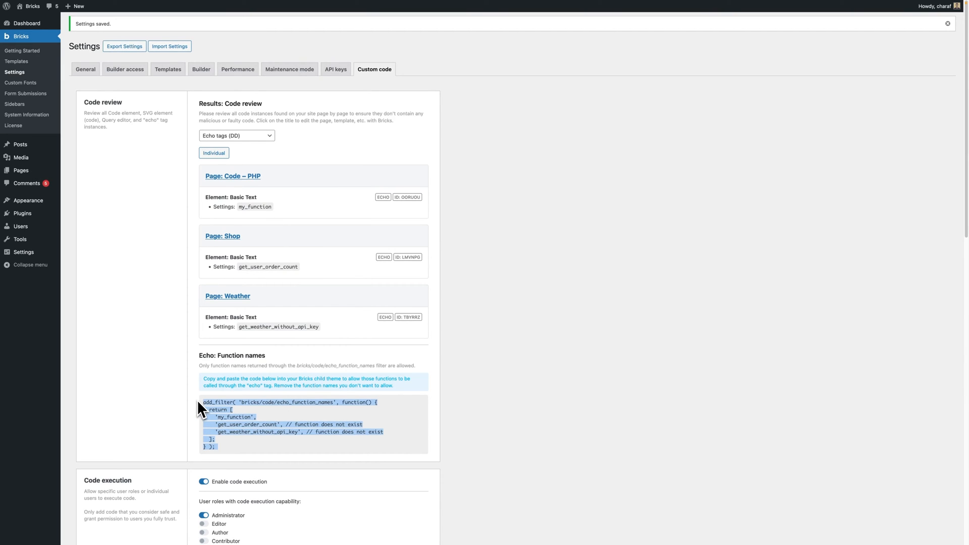
pyautogui.moveTo(27, 201)
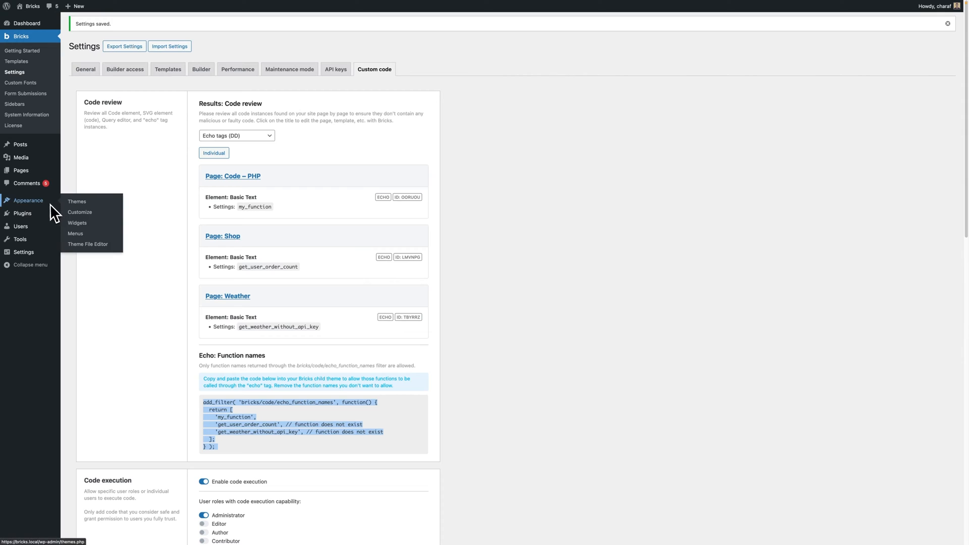
pyautogui.click(87, 243)
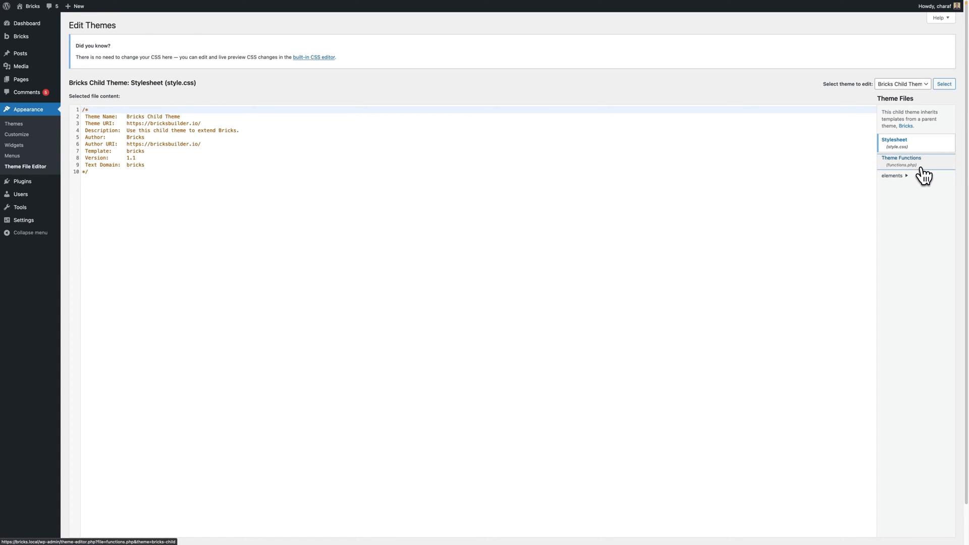
# Open the child theme's functions.php and select the two placeholder function entries
pyautogui.click(901, 161)
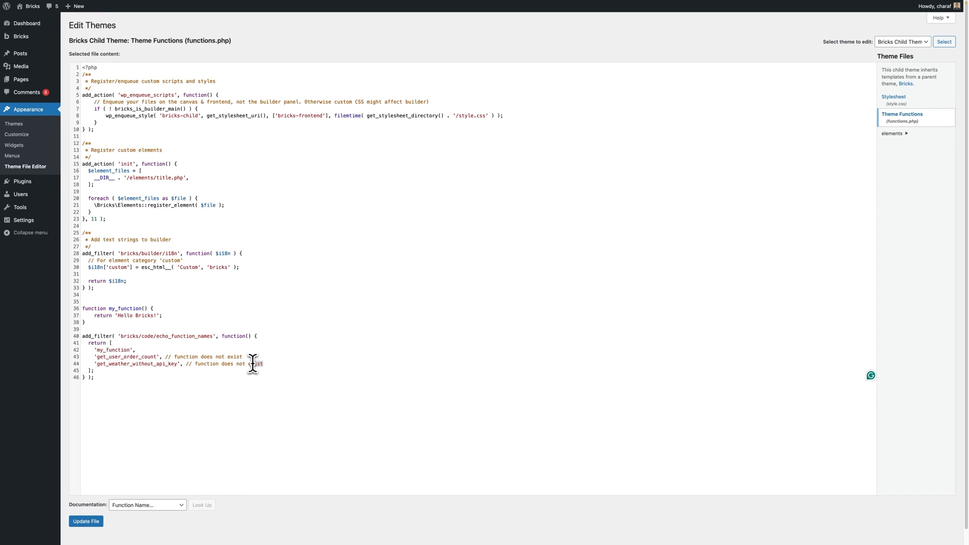
pyautogui.moveTo(253, 363); pyautogui.dragTo(92, 357)
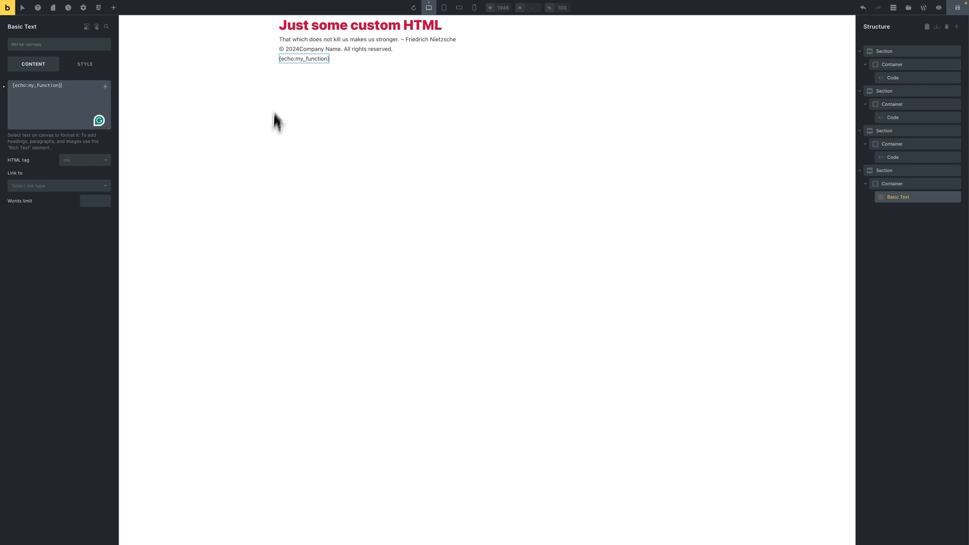
pyautogui.moveTo(296, 68)
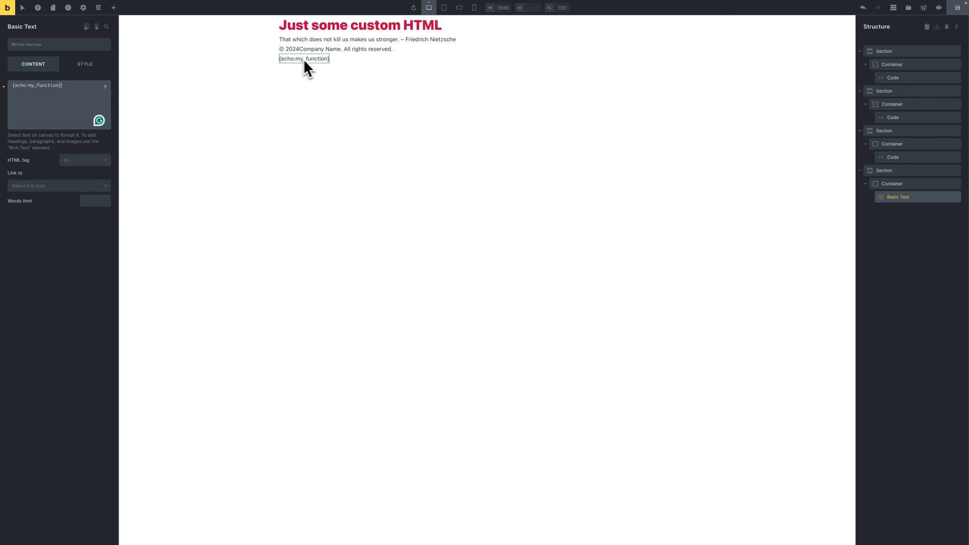
pyautogui.moveTo(317, 71)
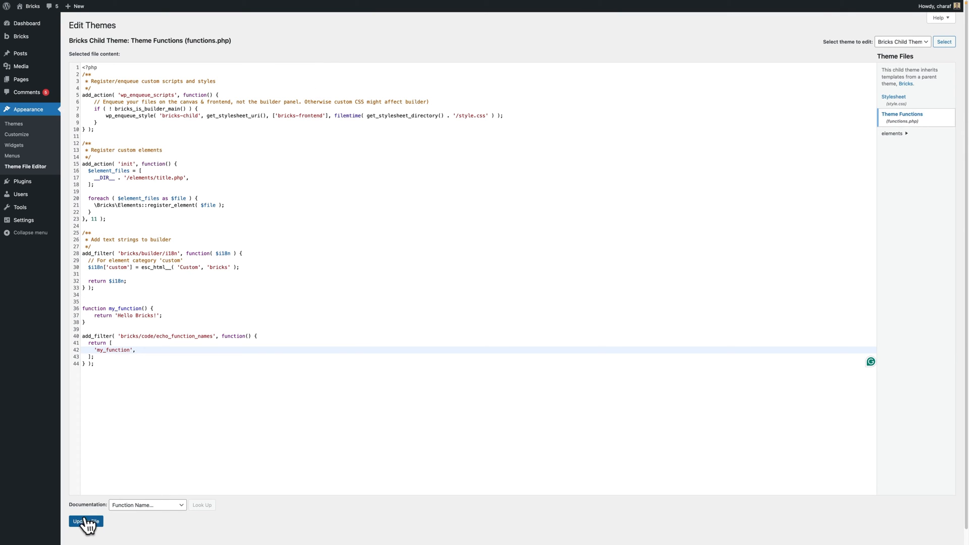
# Save functions.php with only my_function whitelisted, then reselect the Basic Text element
pyautogui.click(85, 521)
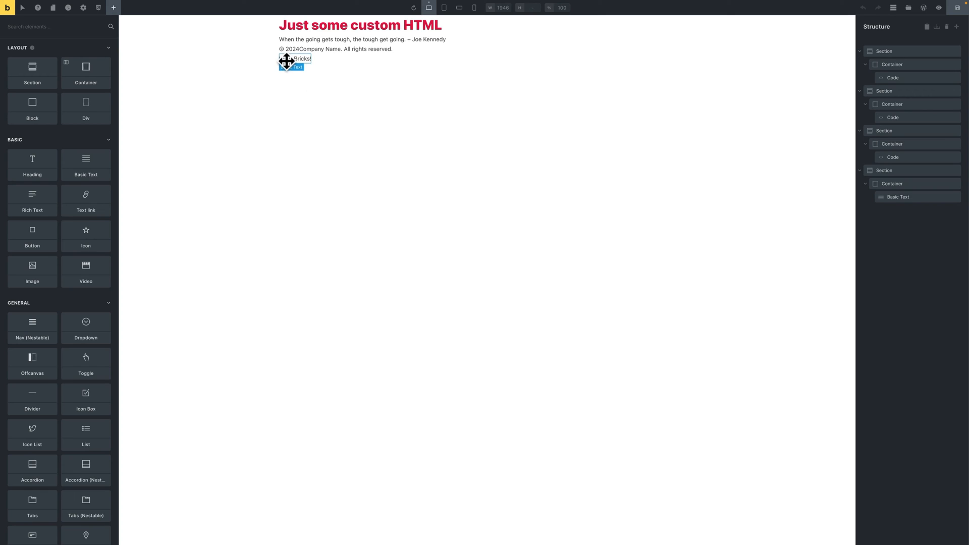
pyautogui.click(295, 58)
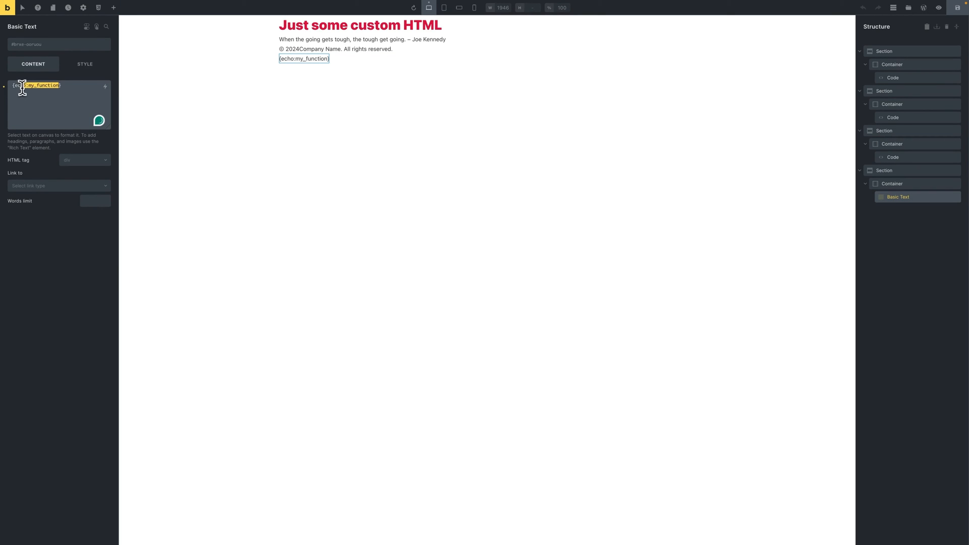